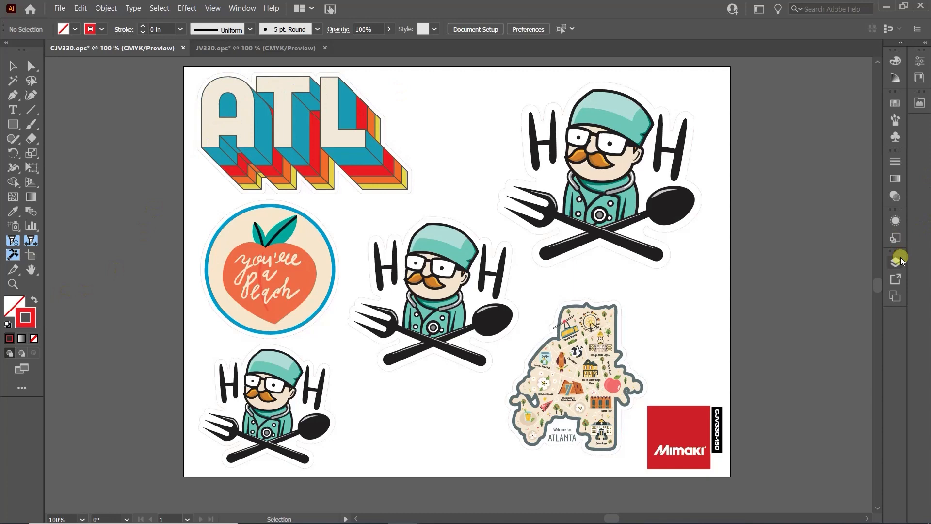
View the Layers panel, switch to the JV330.eps sheet and show its single layer
{"action": "left_click", "coordinate": [895, 260]}
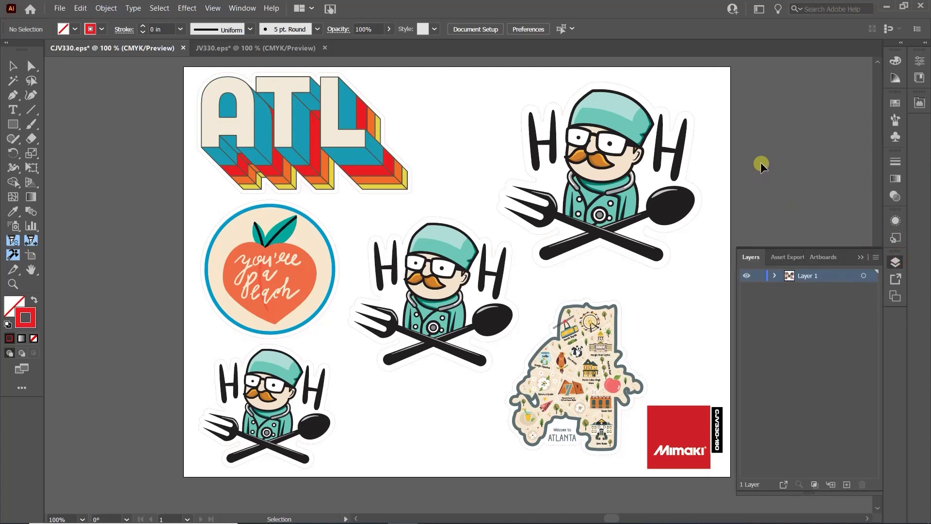
{"action": "left_click", "coordinate": [255, 48]}
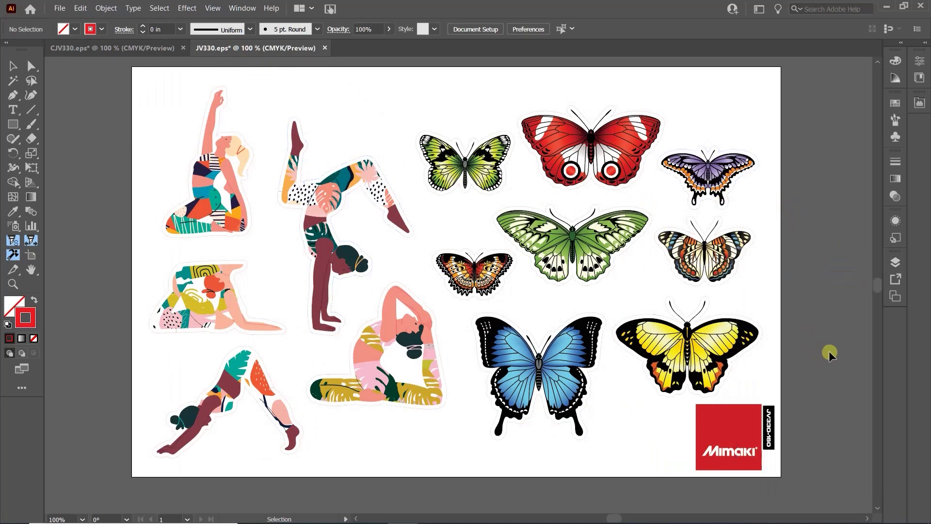
{"action": "mouse_move", "coordinate": [834, 349]}
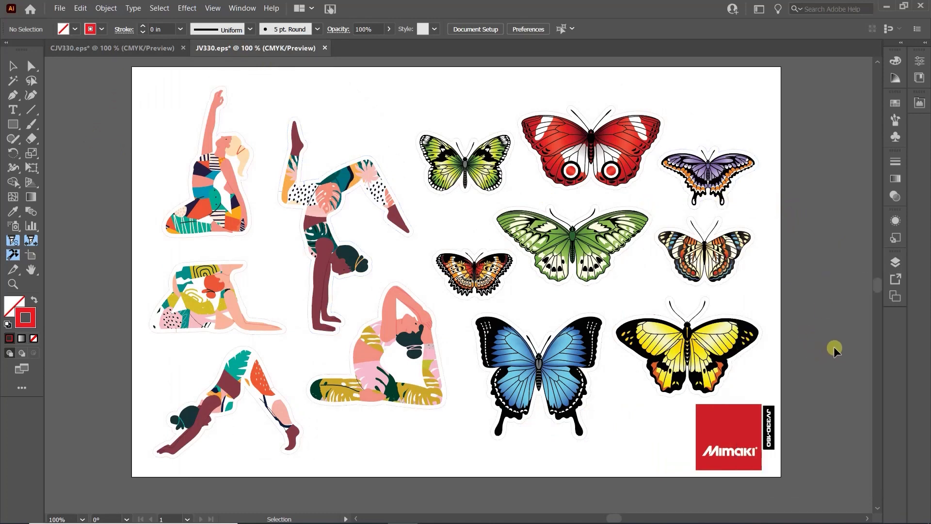
{"action": "left_click", "coordinate": [895, 261]}
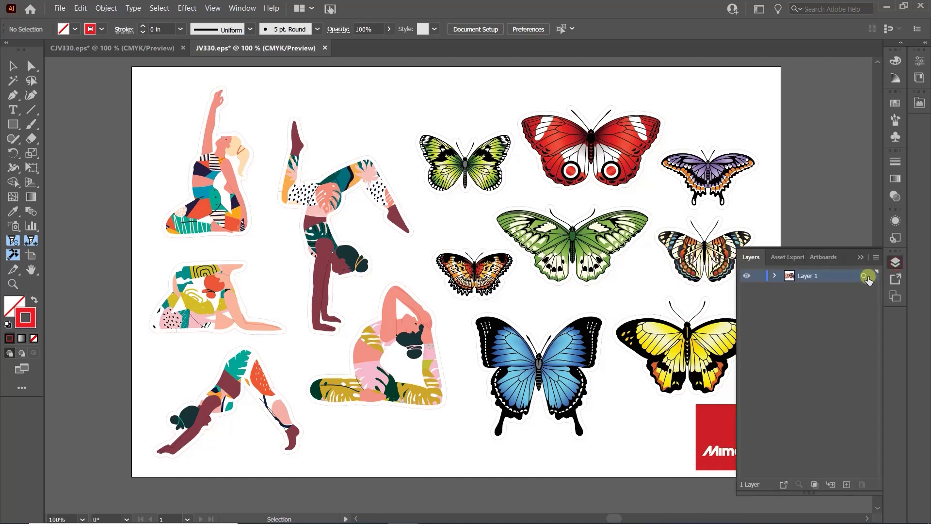
{"action": "mouse_move", "coordinate": [716, 150]}
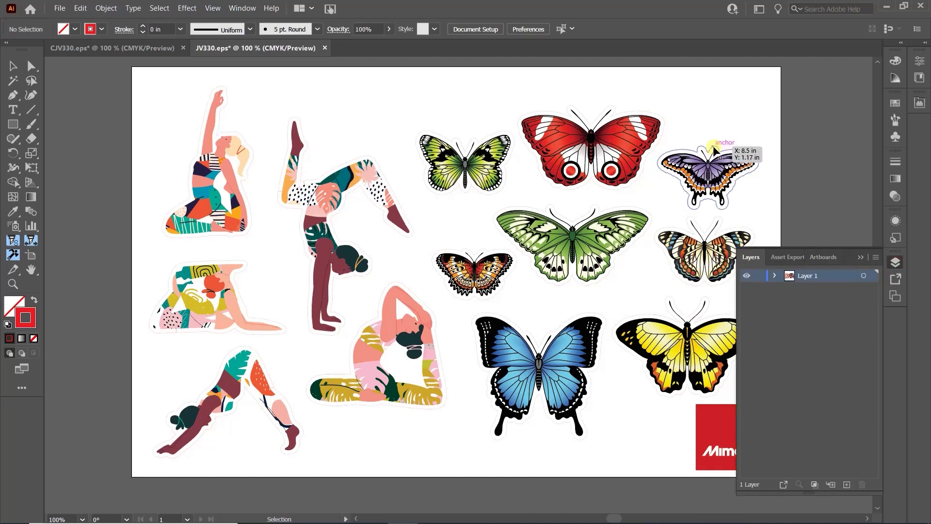
Invert the butterfly-group selection, move the cut outlines to a new Layer 2 and hide Layer 1
{"action": "left_click", "coordinate": [705, 157]}
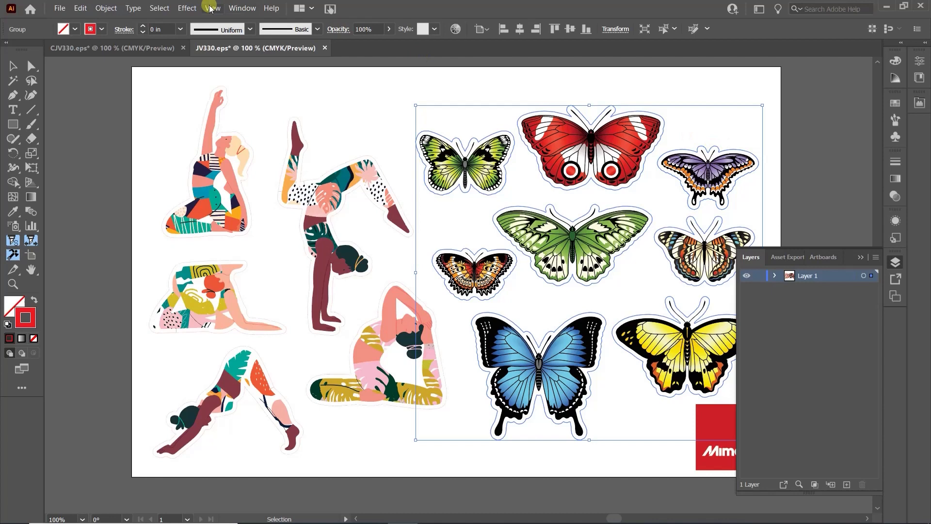
{"action": "left_click", "coordinate": [158, 8]}
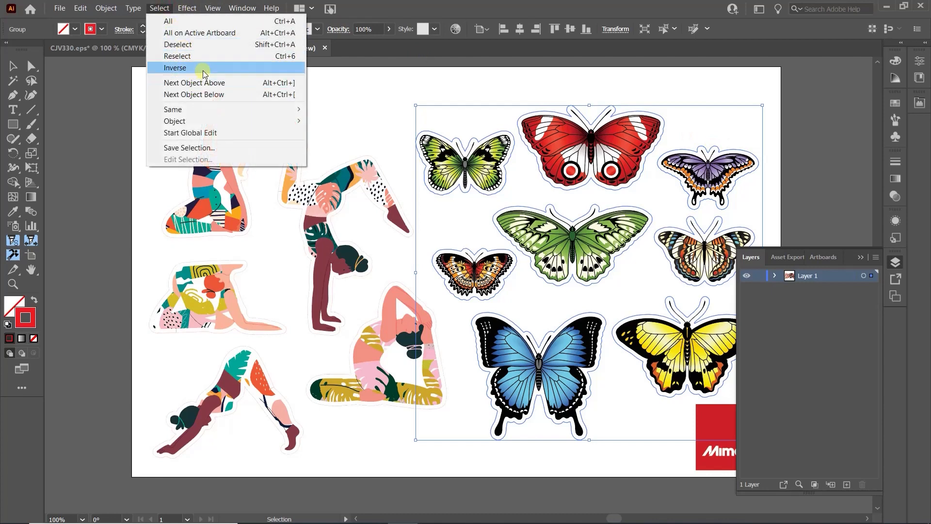
{"action": "mouse_move", "coordinate": [173, 110]}
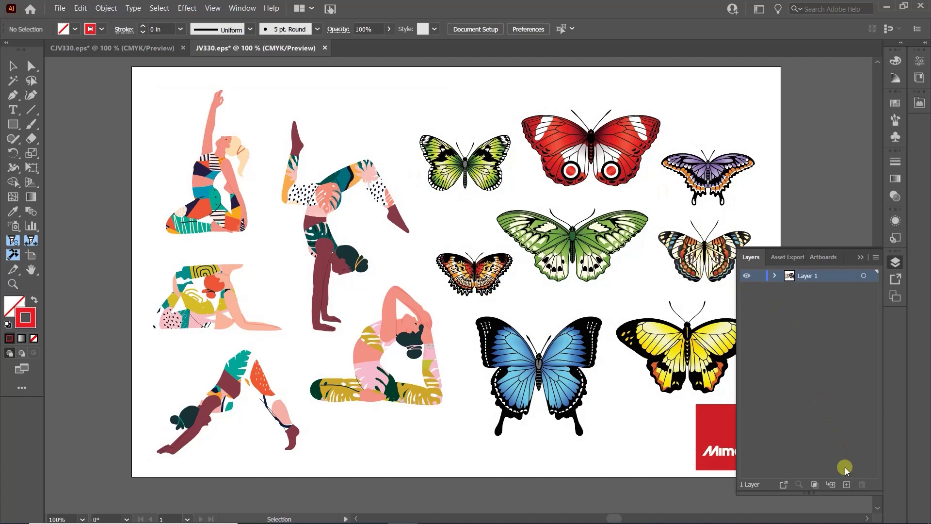
{"action": "left_click", "coordinate": [831, 485]}
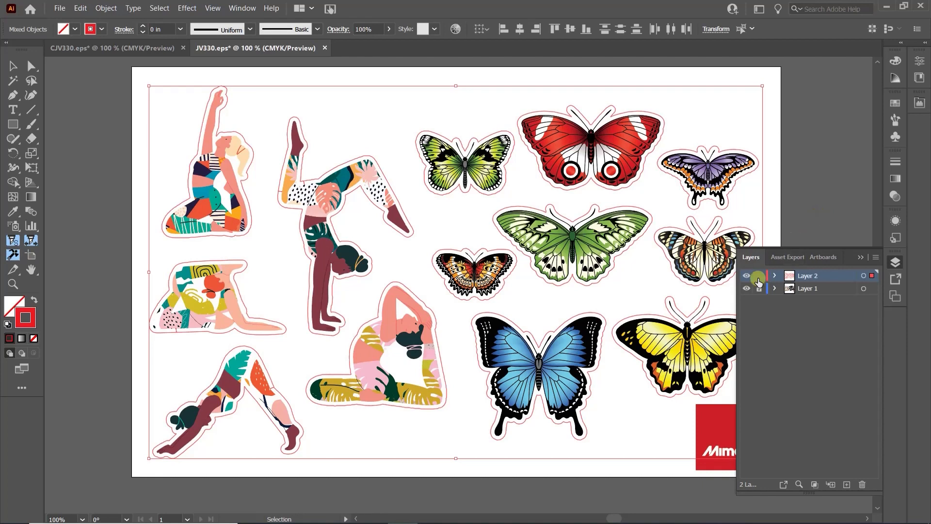
{"action": "left_click", "coordinate": [758, 288]}
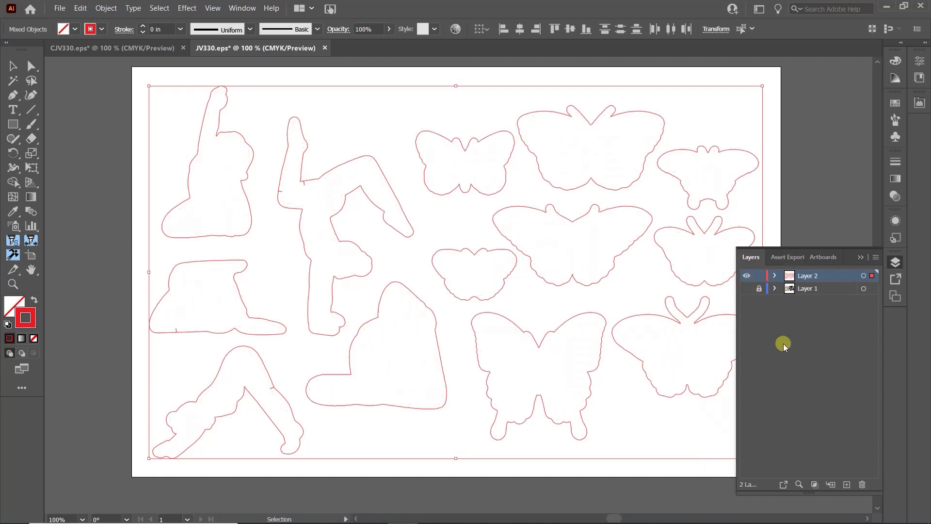
{"action": "mouse_move", "coordinate": [827, 174]}
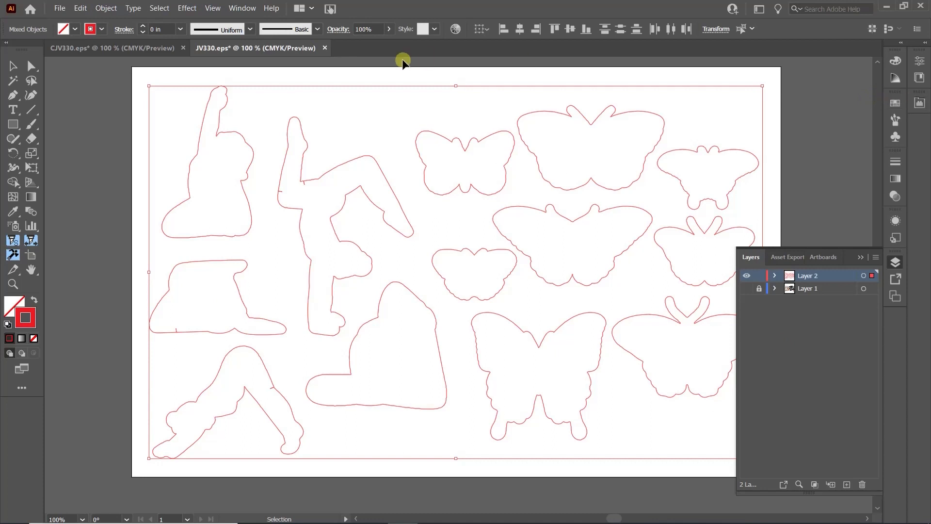
Switch to the CJV330.eps tab and start Save As for a separate file
{"action": "left_click", "coordinate": [241, 8]}
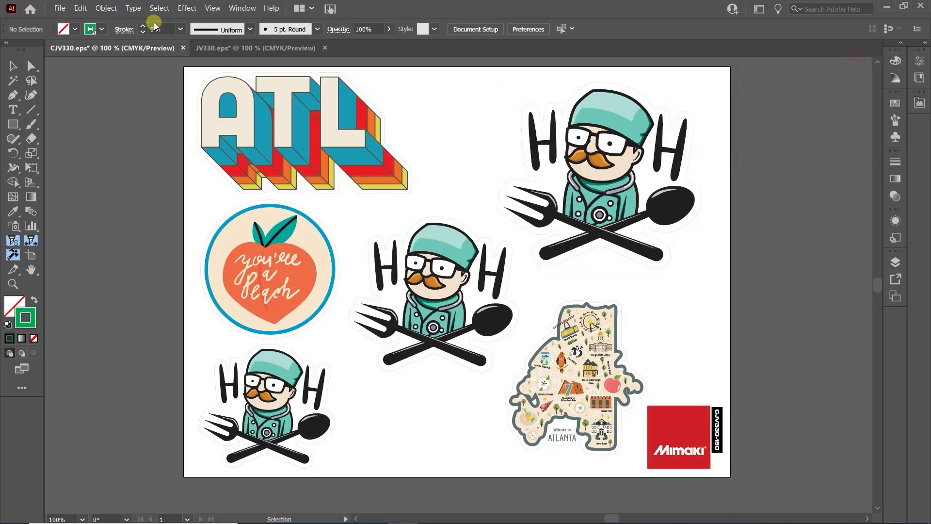
{"action": "left_click", "coordinate": [59, 8]}
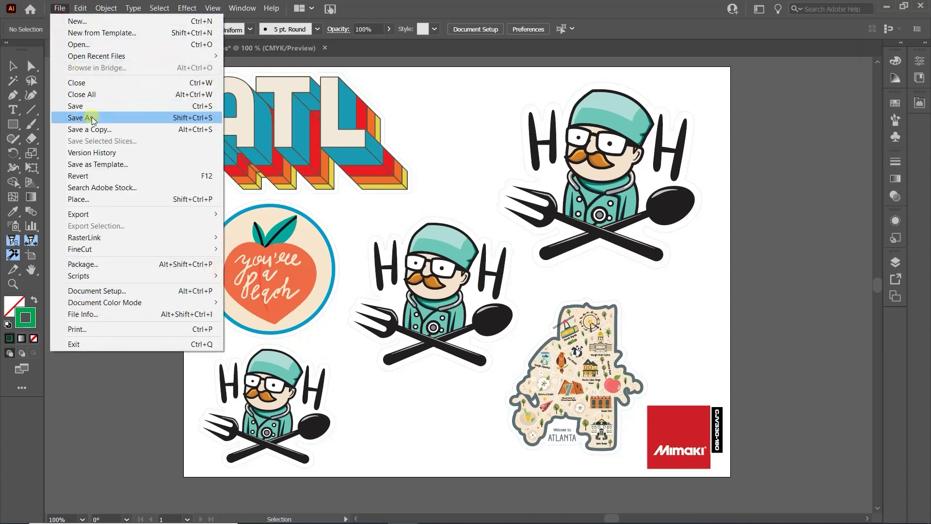
{"action": "left_click", "coordinate": [83, 118]}
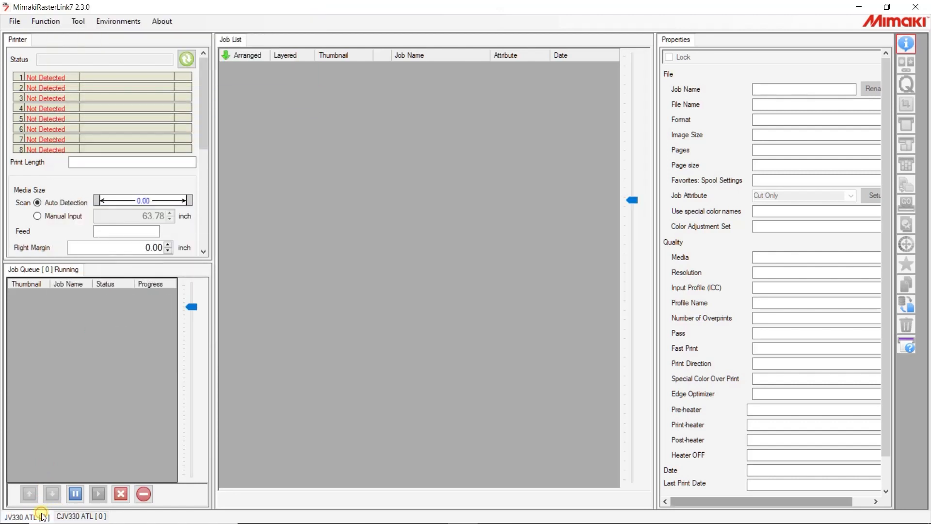
{"action": "mouse_move", "coordinate": [51, 56]}
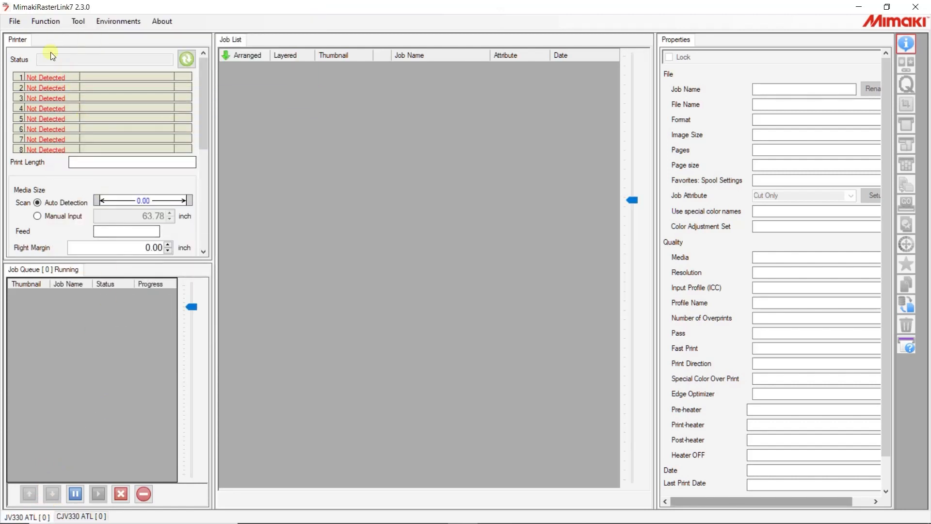
Load JV330.eps for the JV330 ATL printer as linked Cut and Color jobs
{"action": "left_click", "coordinate": [50, 50]}
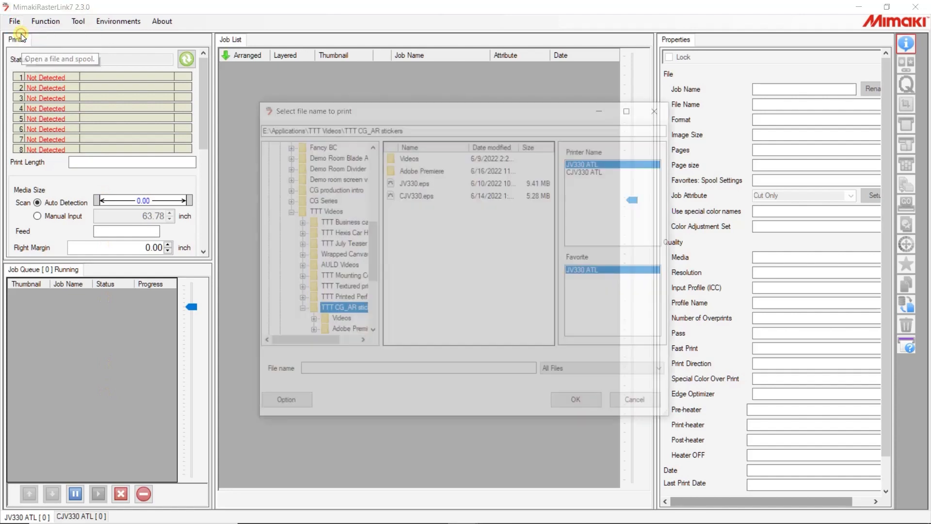
{"action": "left_click", "coordinate": [414, 182]}
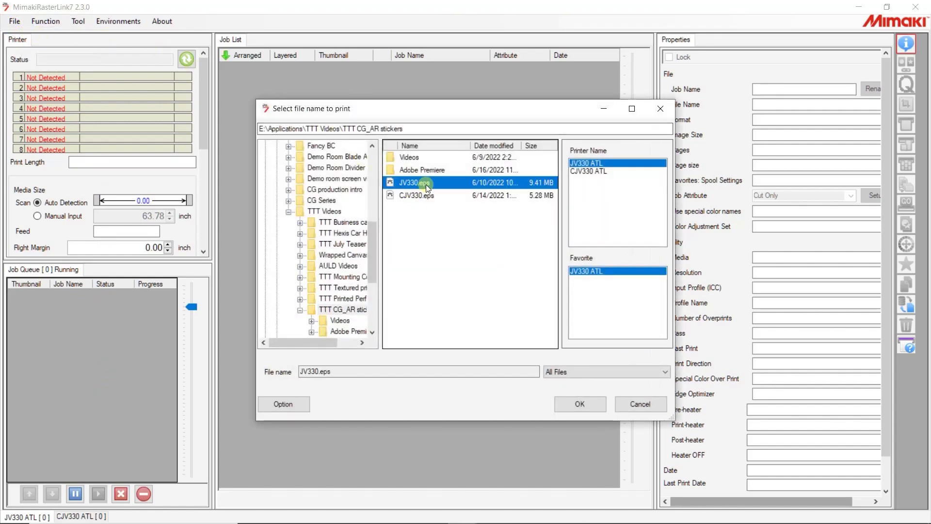
{"action": "left_click", "coordinate": [579, 403]}
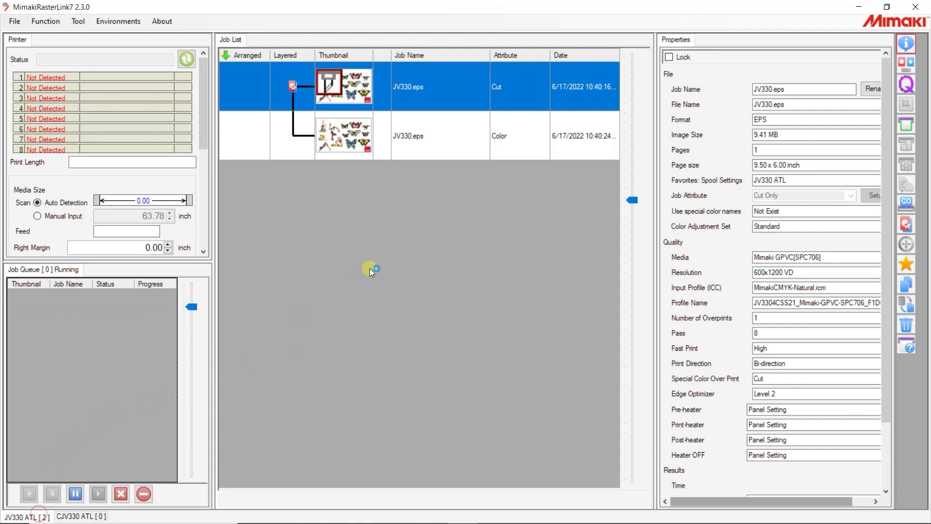
Open Function > Option on the Communication page showing the ID Cut connection destination
{"action": "left_click", "coordinate": [72, 516]}
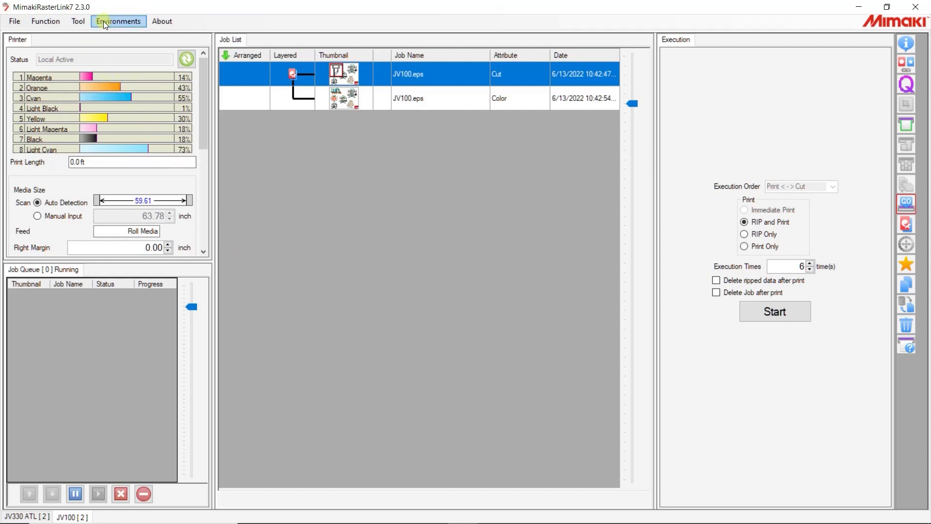
{"action": "left_click", "coordinate": [119, 20]}
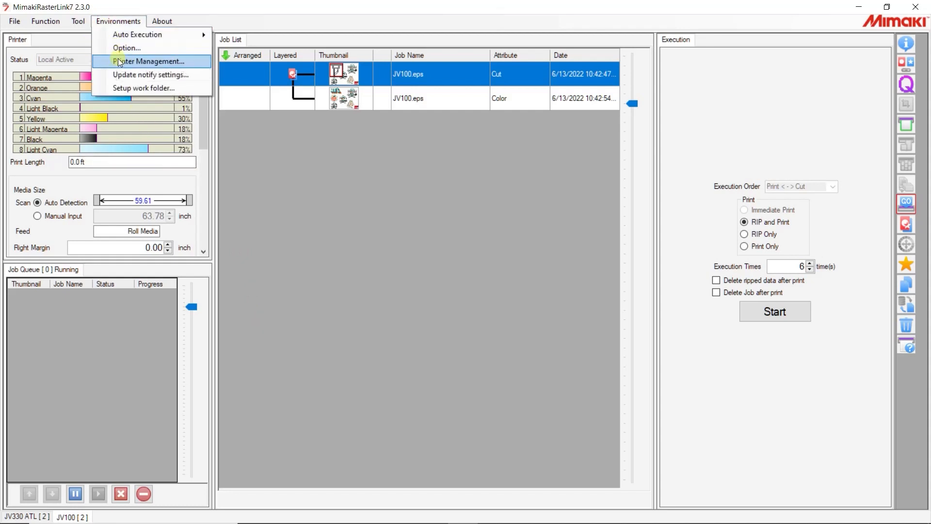
{"action": "left_click", "coordinate": [127, 48]}
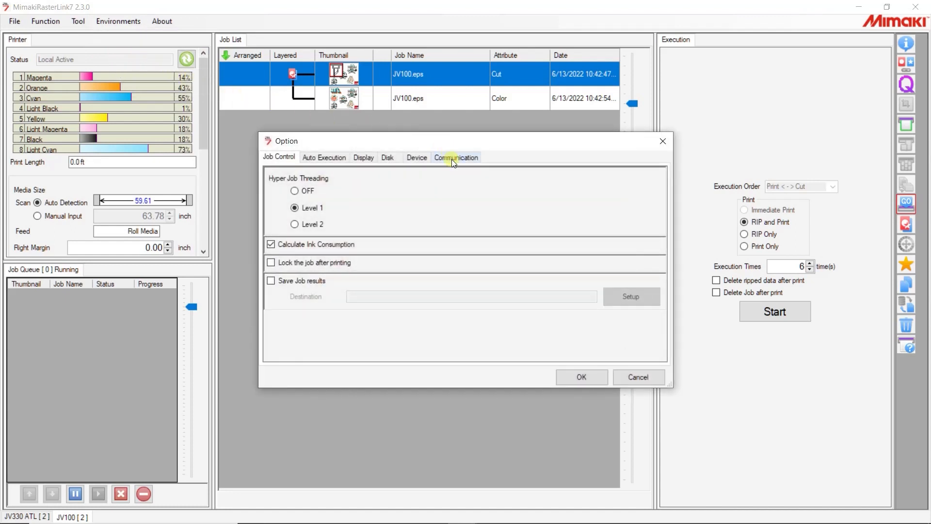
{"action": "left_click", "coordinate": [456, 157]}
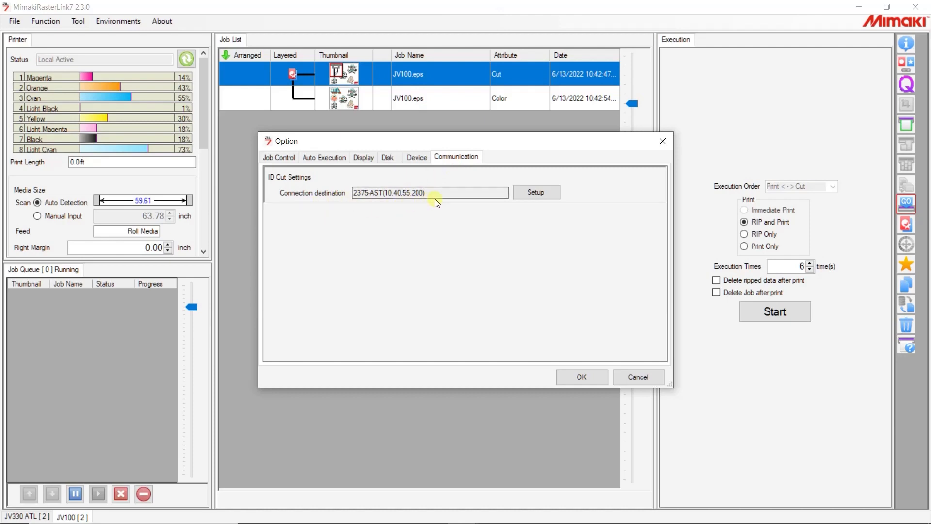
{"action": "mouse_move", "coordinate": [548, 322]}
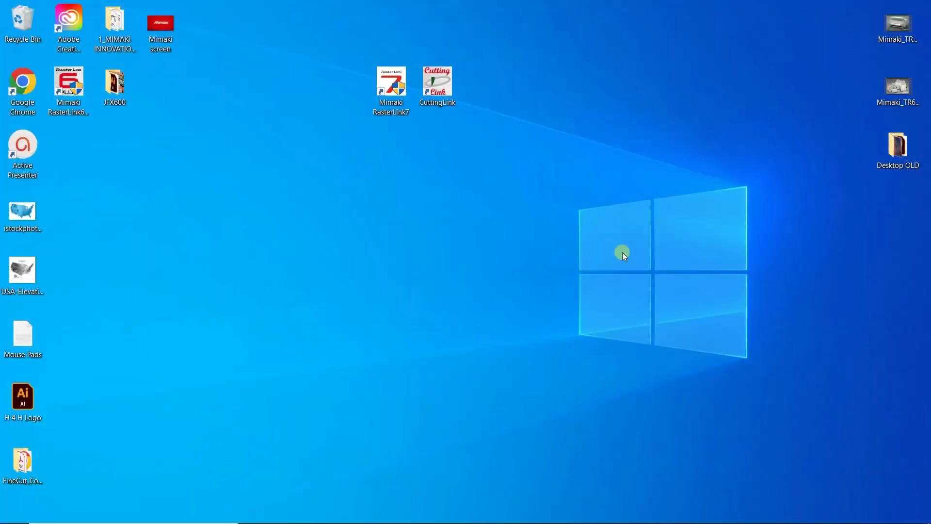
Launch CuttingLink in Server mode, keeping the startup mode prompt for next time
{"action": "left_click", "coordinate": [437, 84]}
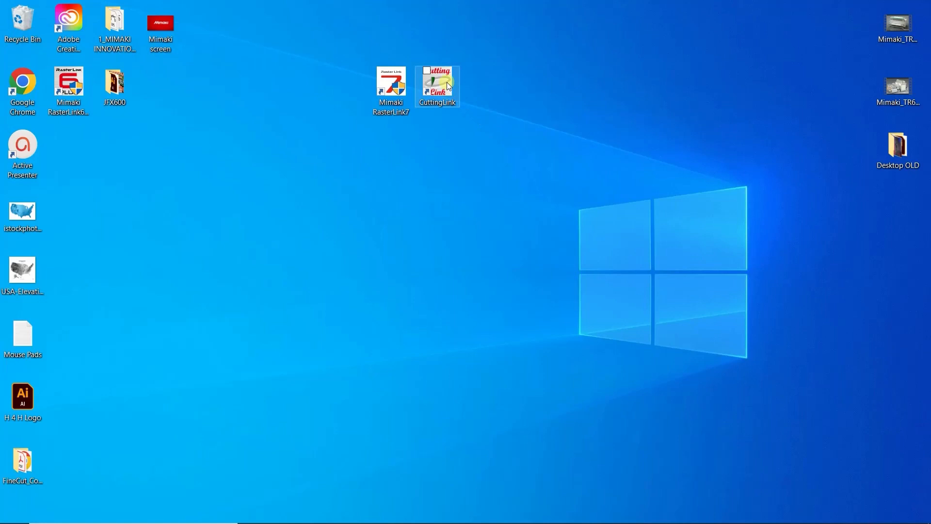
{"action": "double_click", "coordinate": [437, 86]}
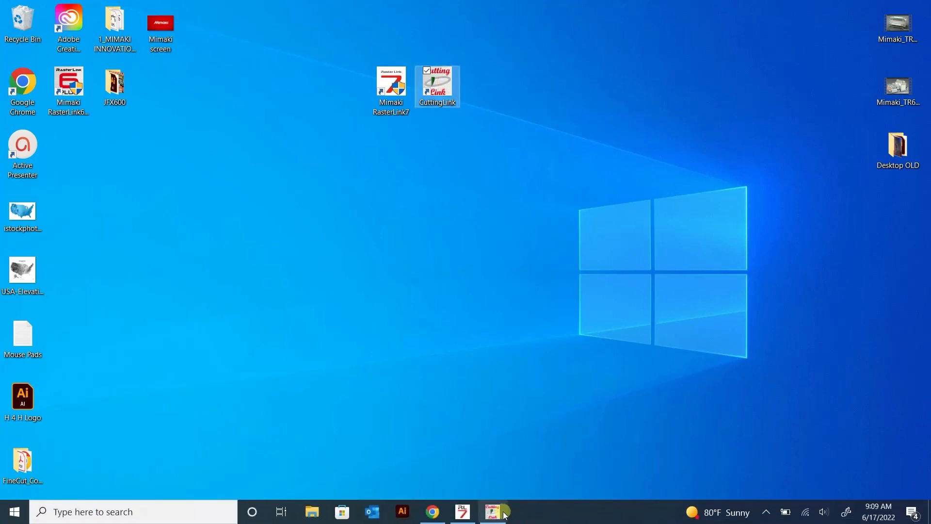
{"action": "left_click", "coordinate": [495, 511]}
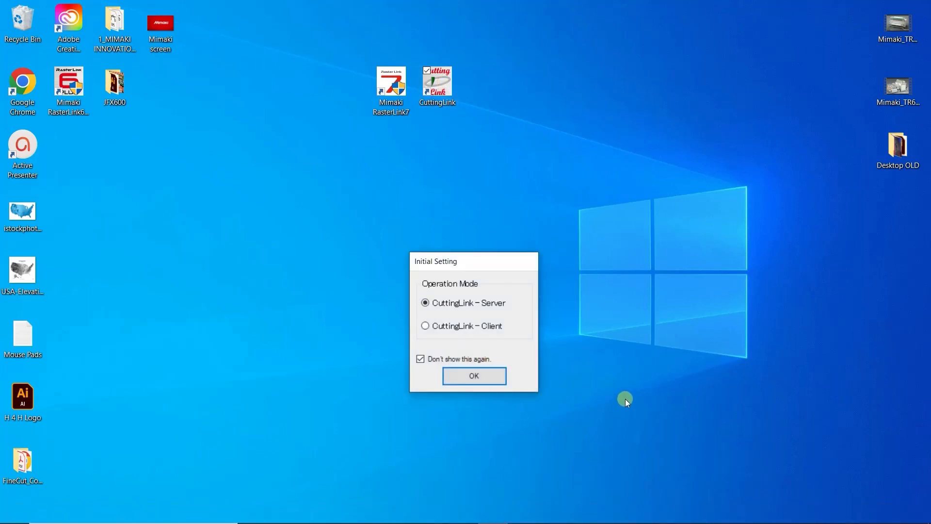
{"action": "left_click", "coordinate": [421, 359]}
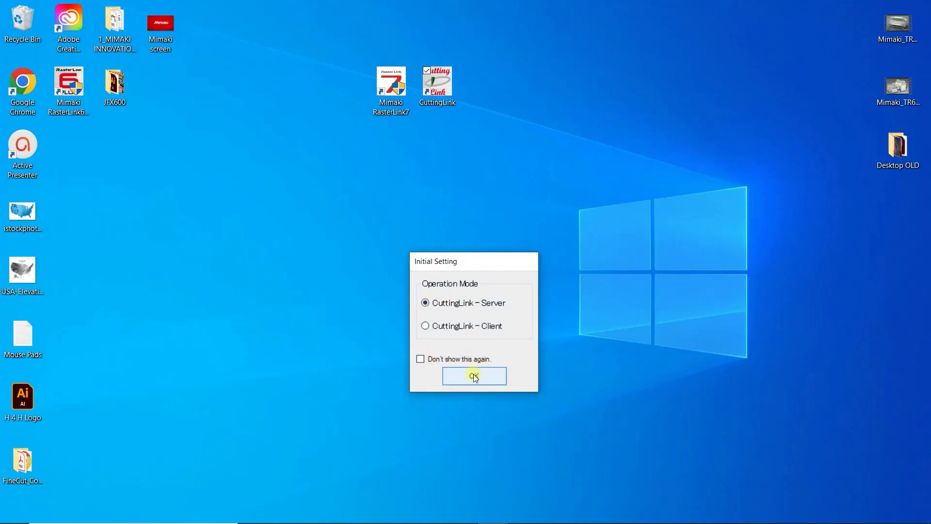
{"action": "left_click", "coordinate": [473, 376]}
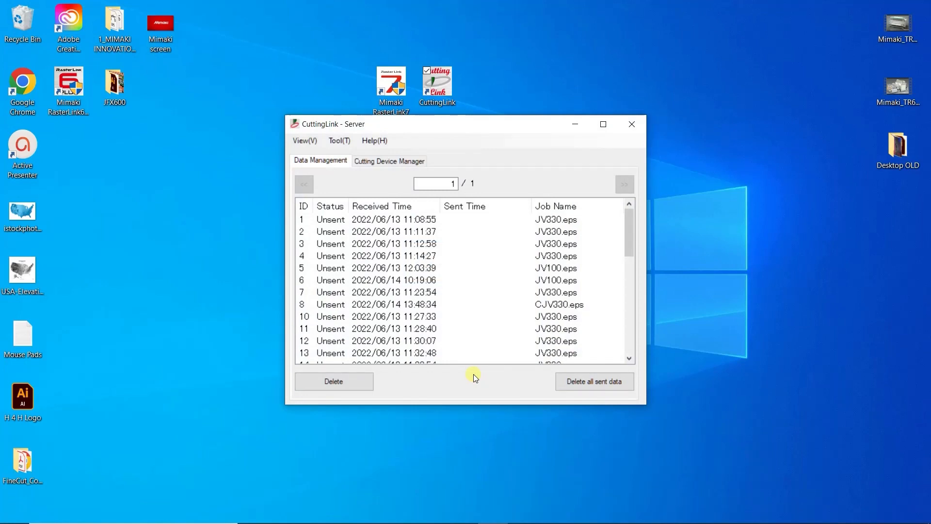
{"action": "mouse_move", "coordinate": [478, 363]}
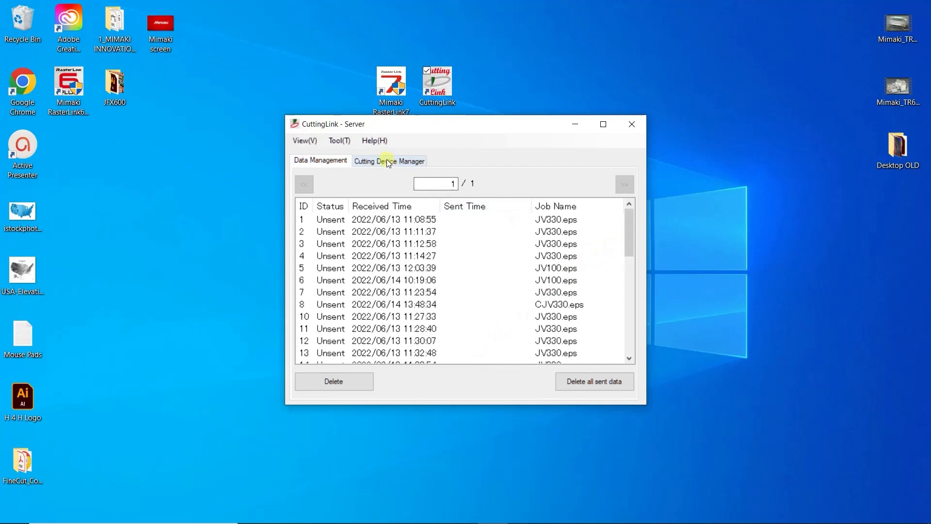
Open Tool > Cutting Device Manager listing the CJV300Plus and CG-AR cutters
{"action": "left_click", "coordinate": [389, 159]}
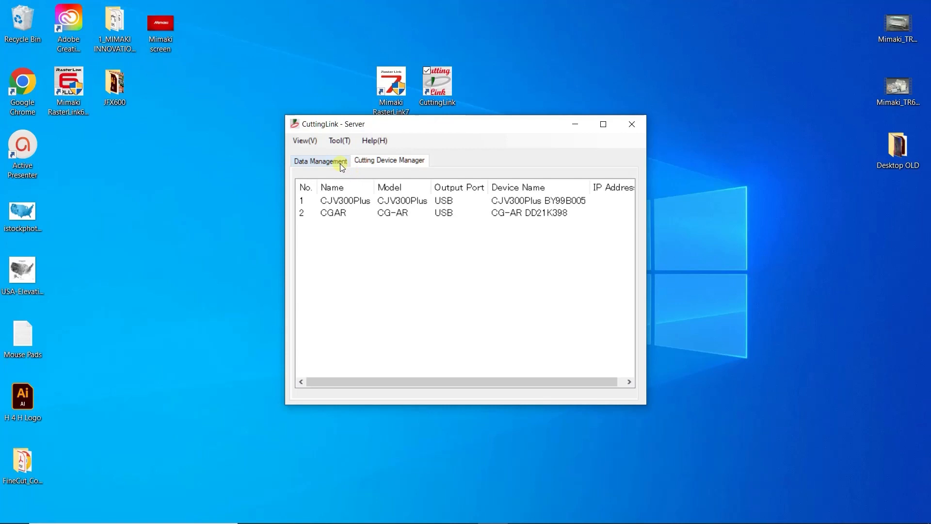
{"action": "left_click", "coordinate": [340, 139]}
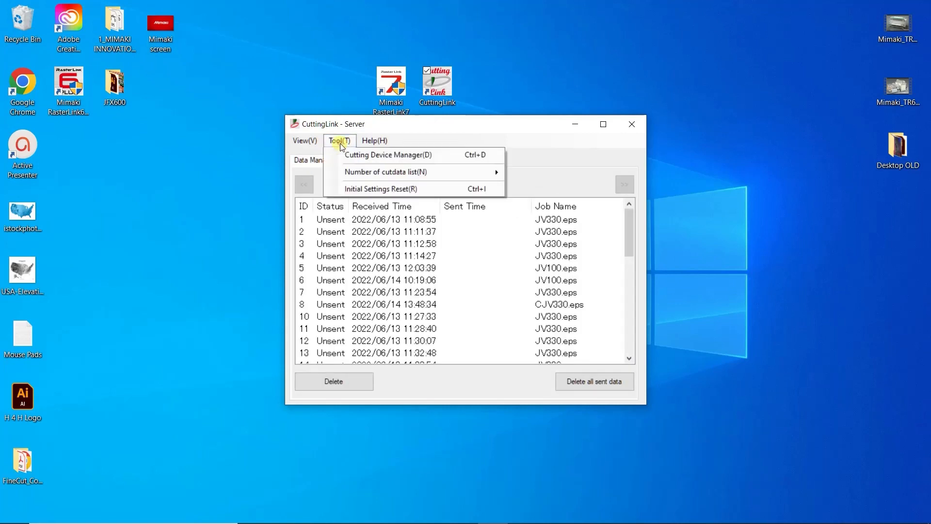
{"action": "mouse_move", "coordinate": [386, 155]}
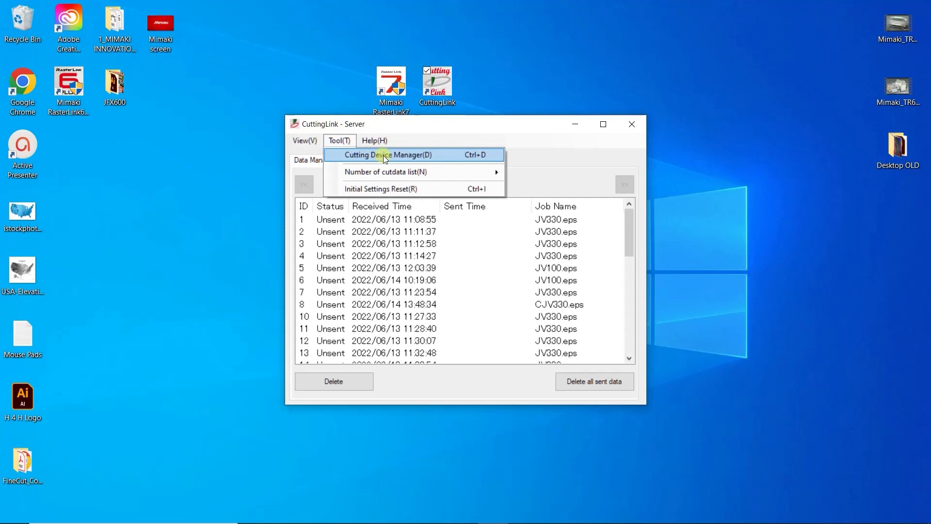
{"action": "left_click", "coordinate": [387, 154]}
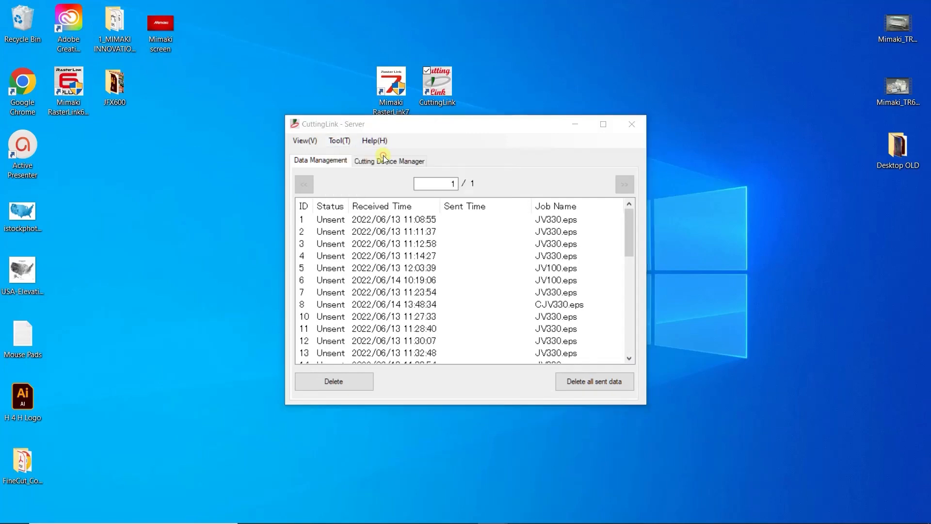
{"action": "left_click", "coordinate": [389, 161]}
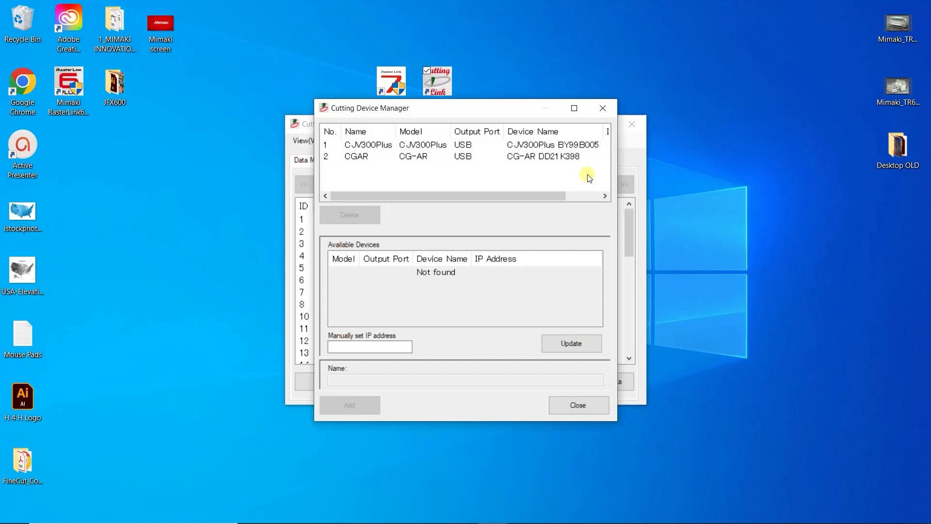
{"action": "mouse_move", "coordinate": [514, 322]}
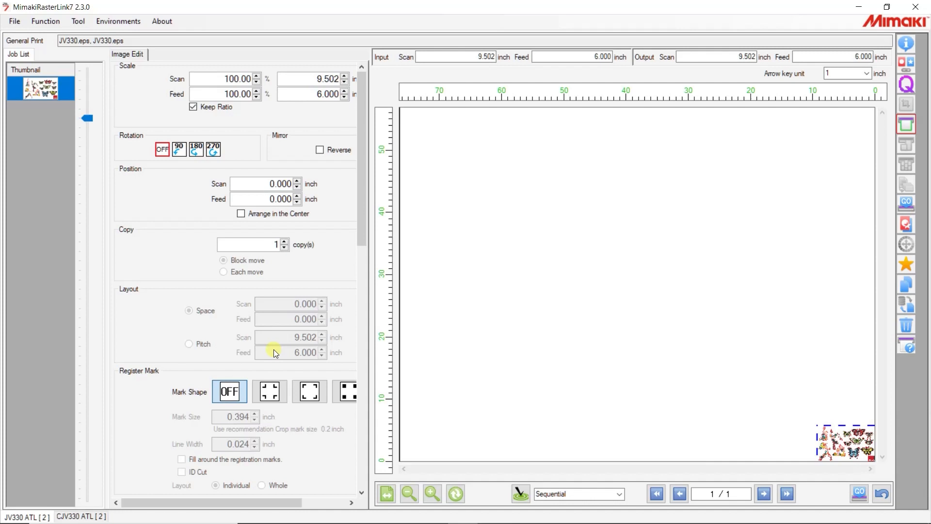
Add corner register marks with ID Cut ticked and set Copy to 5
{"action": "scroll", "scroll_direction": "down", "scroll_amount": 3}
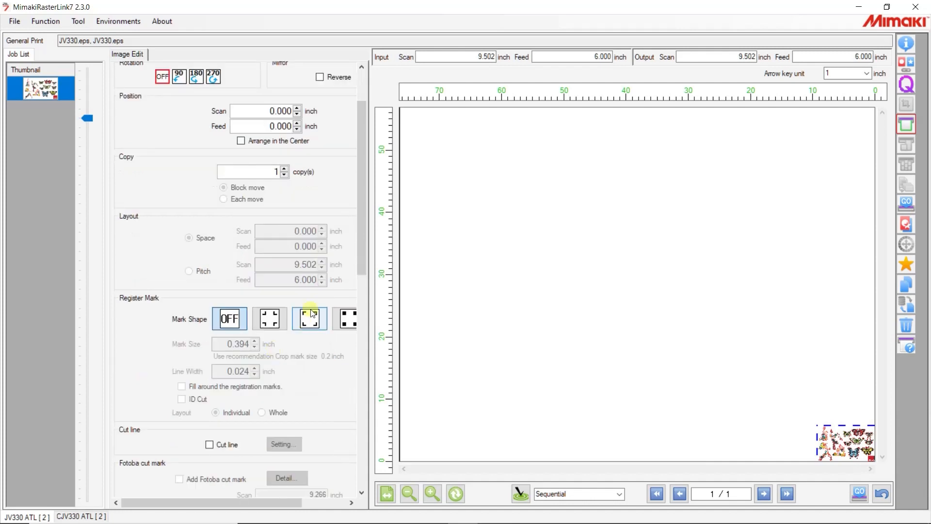
{"action": "scroll", "scroll_direction": "down", "scroll_amount": 3}
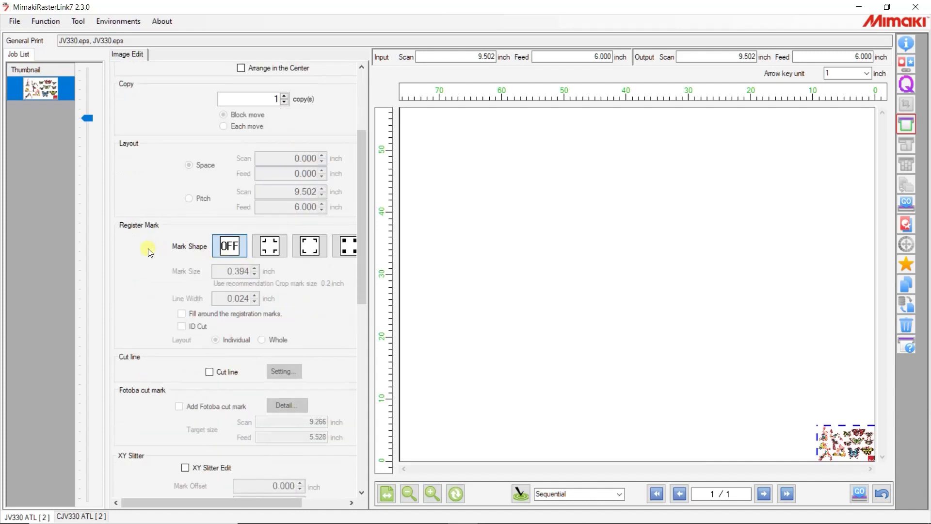
{"action": "left_click", "coordinate": [269, 246]}
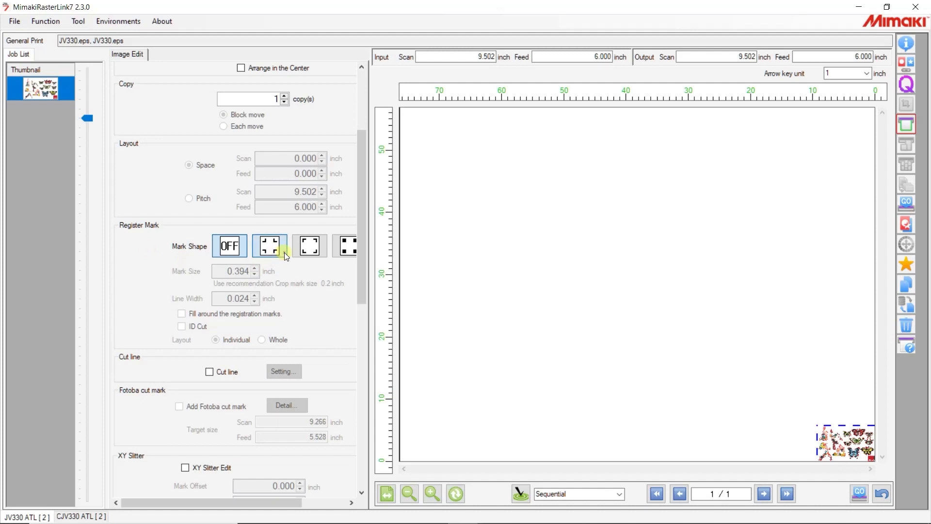
{"action": "left_click", "coordinate": [268, 245]}
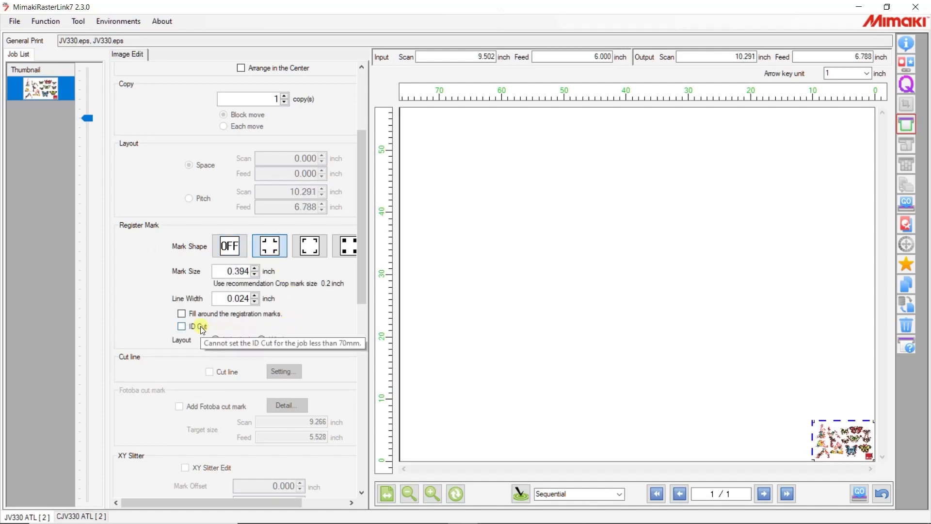
{"action": "left_click", "coordinate": [181, 326]}
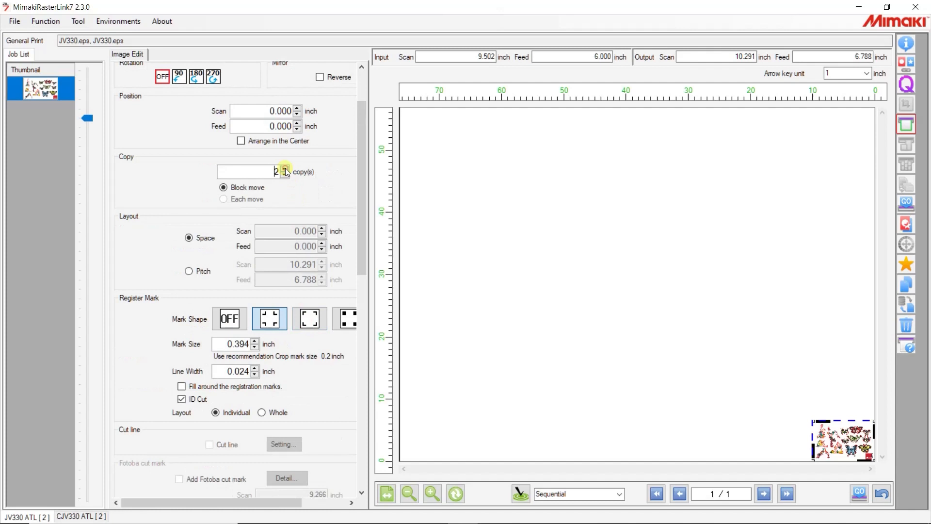
{"action": "left_click", "coordinate": [296, 168]}
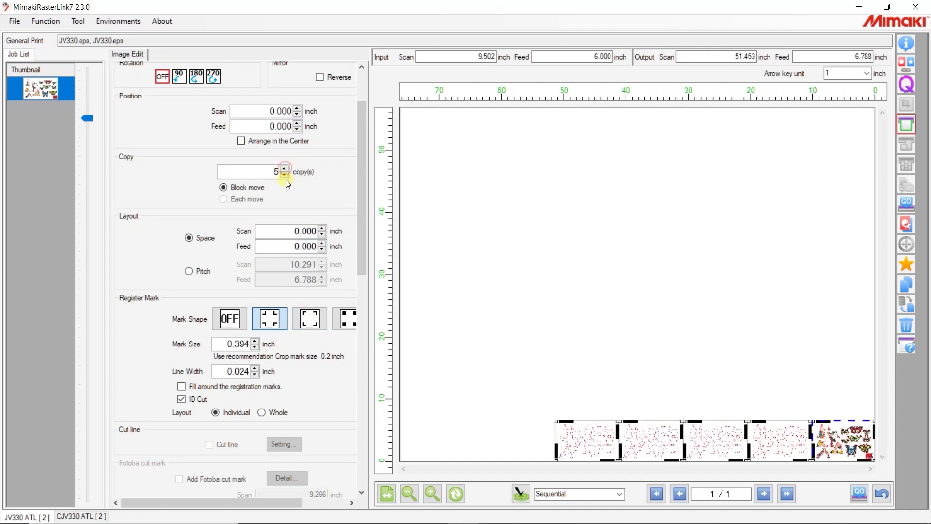